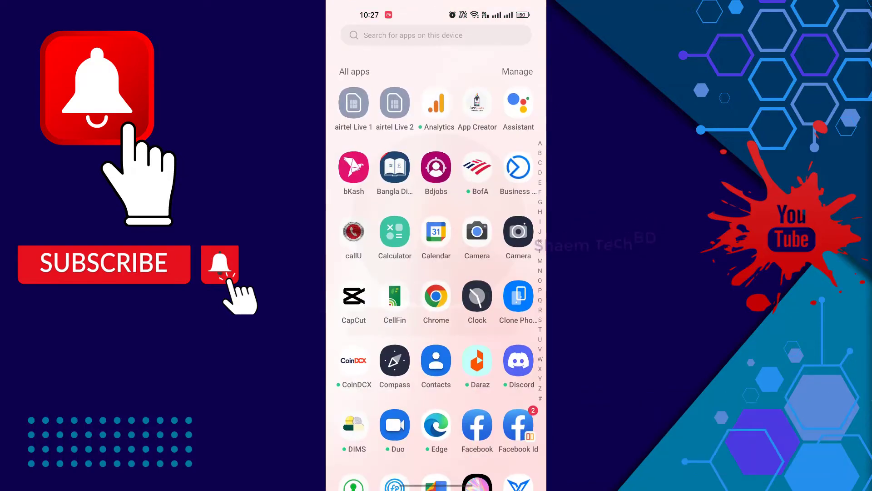
# Step: Navigate from the app drawer into Settings and reach the Date & time page
pyautogui.scroll(-3)
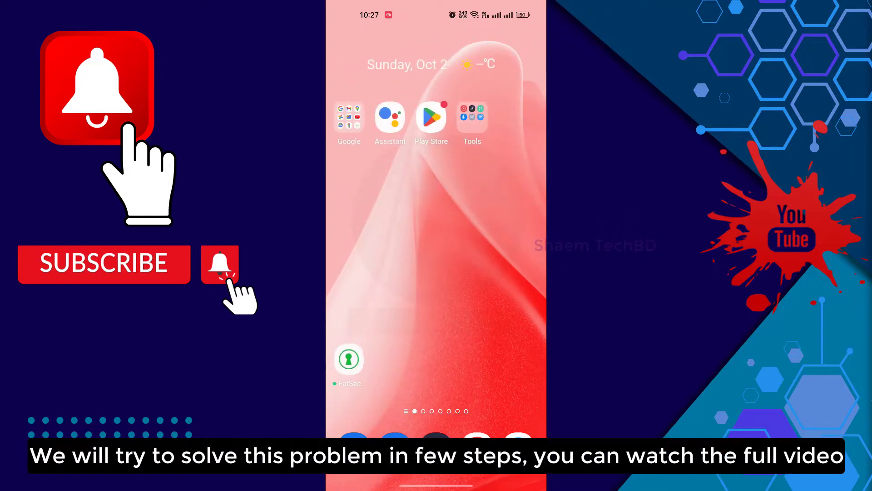
pyautogui.hscroll(-3)
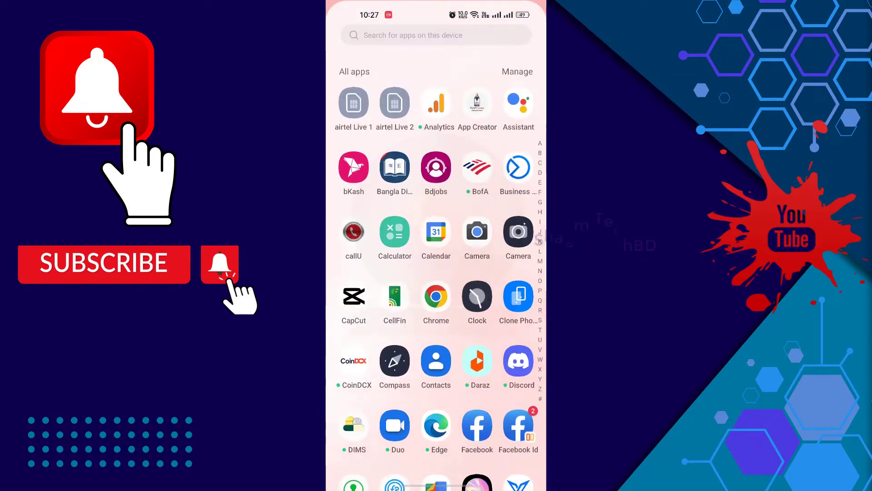
pyautogui.scroll(-3)
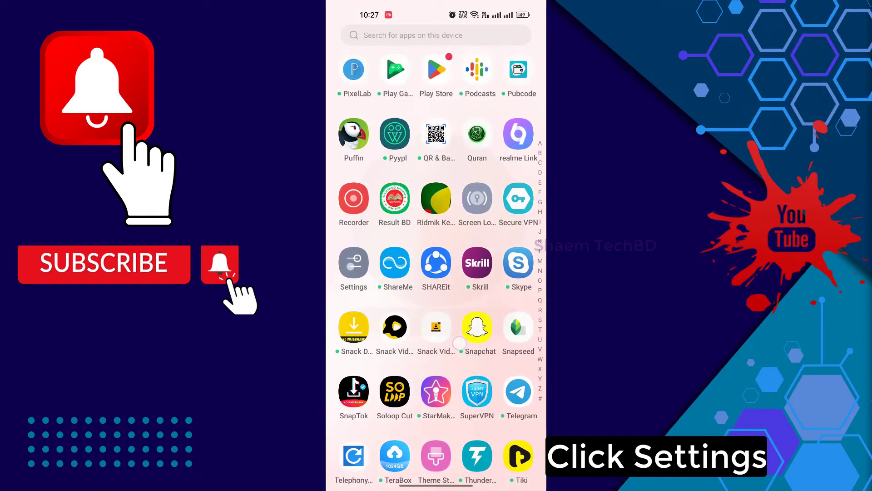
pyautogui.click(353, 262)
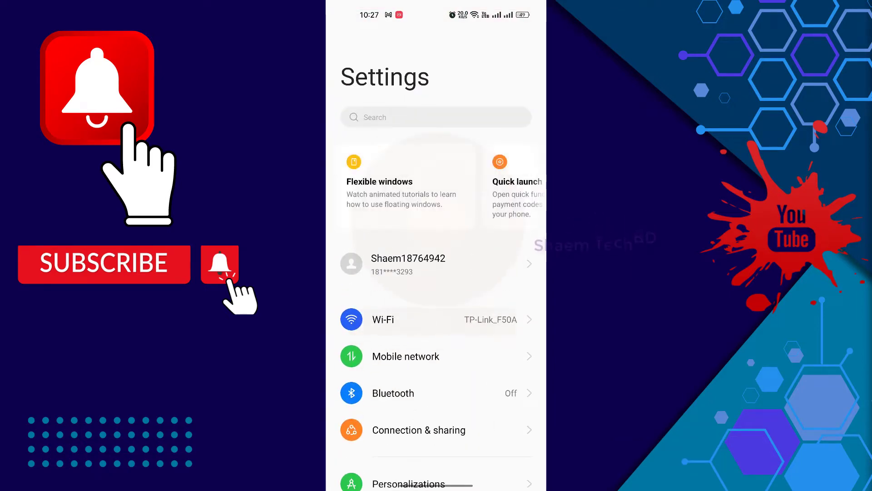
pyautogui.scroll(-3)
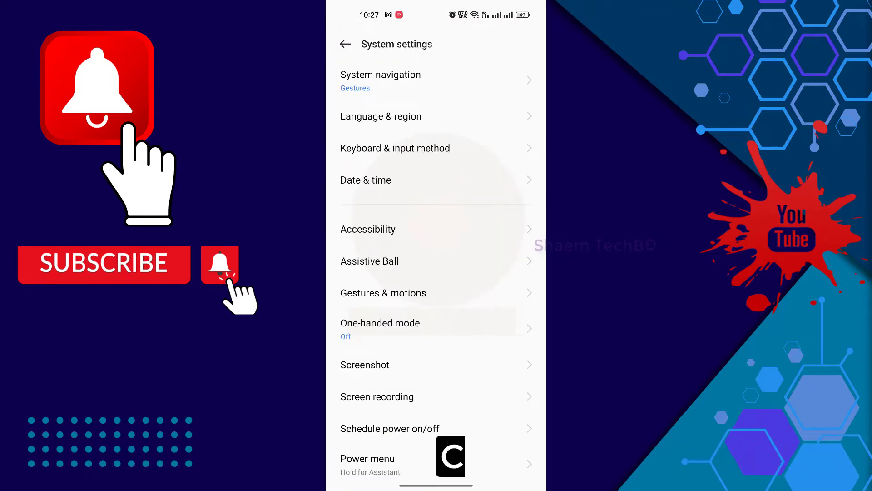
pyautogui.click(367, 180)
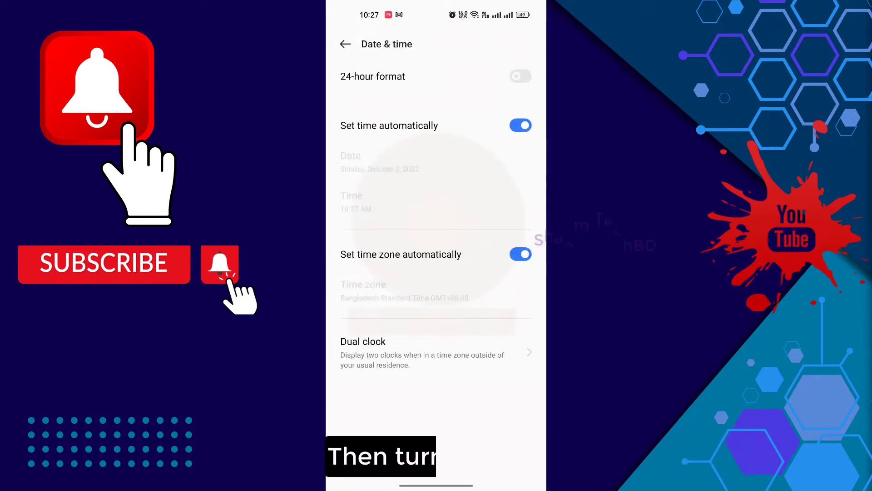
# Step: Toggle 'Set time automatically' off and back on
pyautogui.click(519, 125)
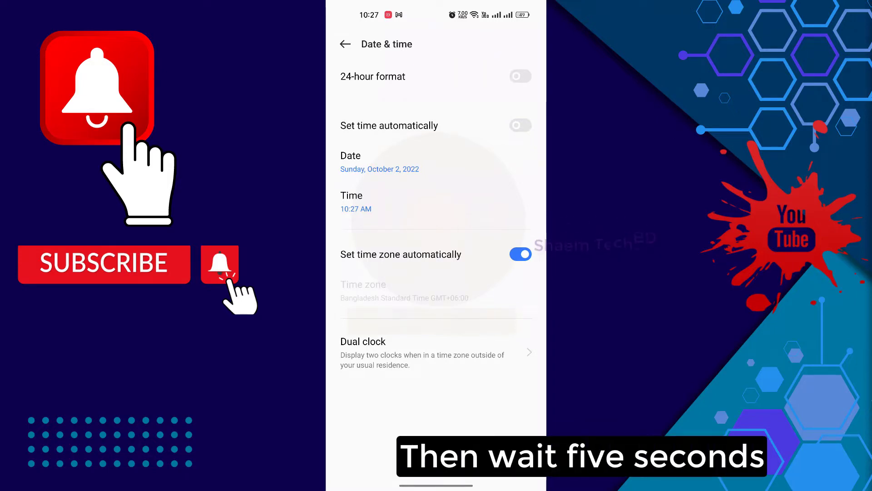
pyautogui.click(520, 125)
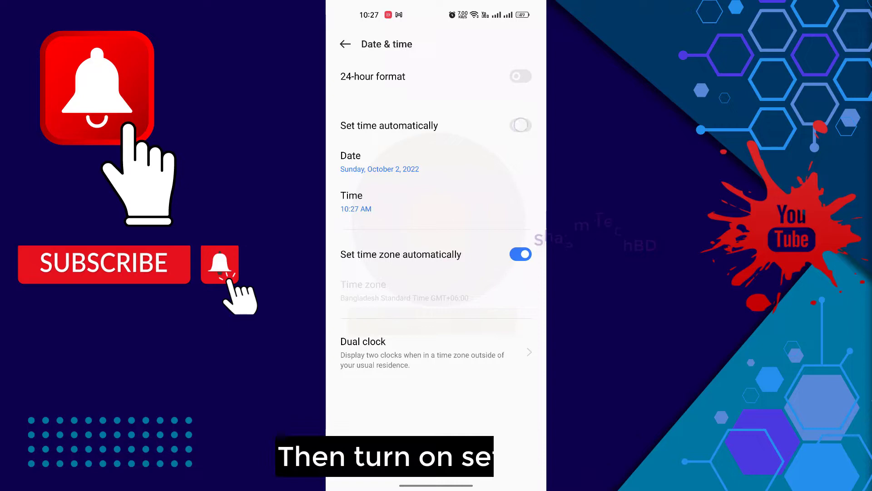
pyautogui.click(519, 126)
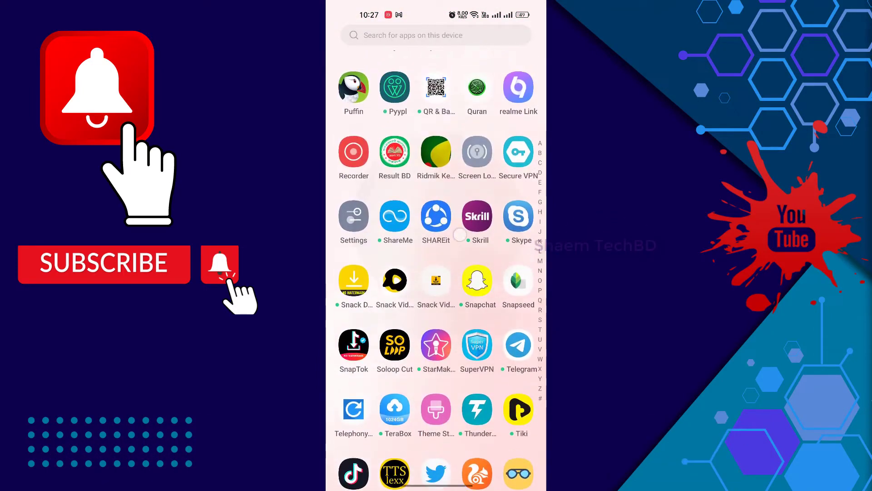
pyautogui.click(353, 216)
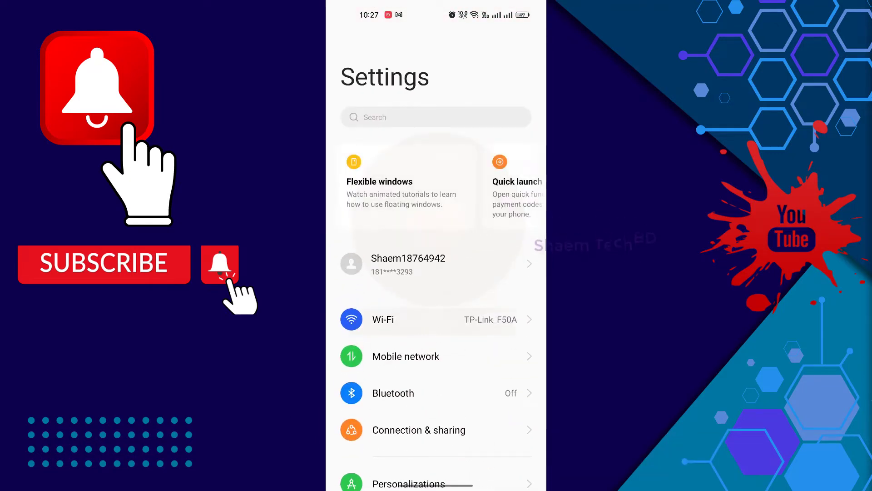
pyautogui.click(435, 118)
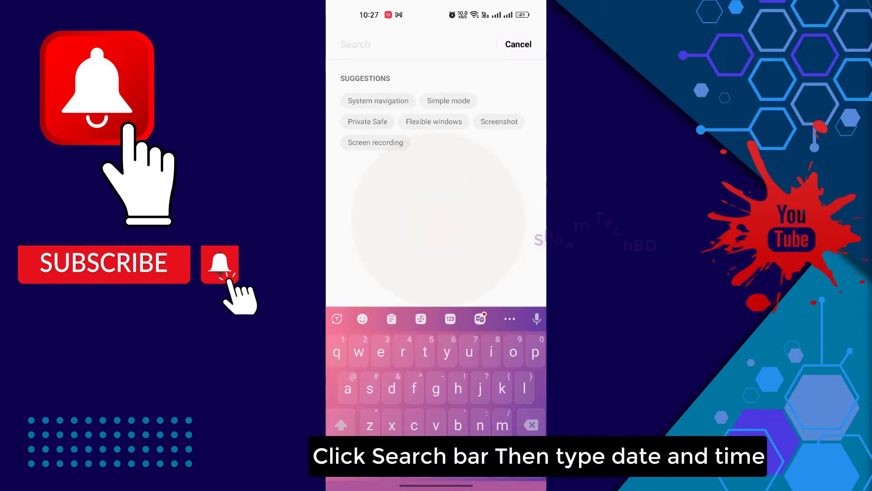
pyautogui.write('date & time')
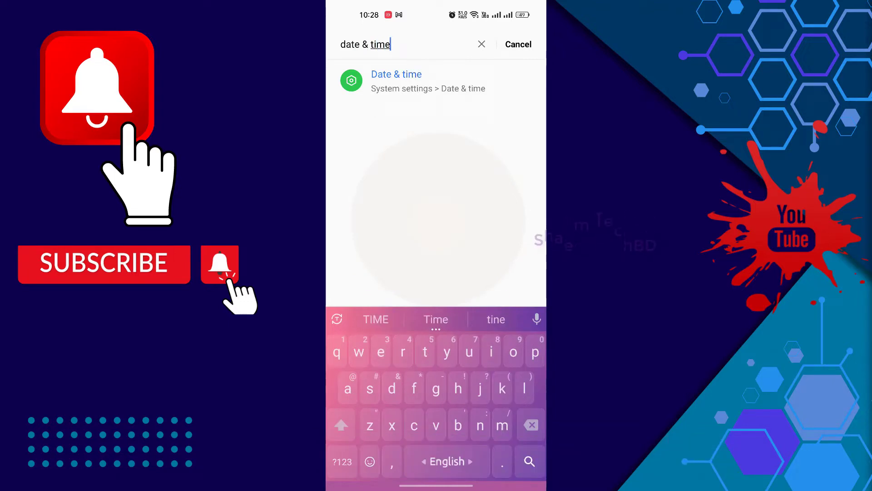
pyautogui.click(396, 81)
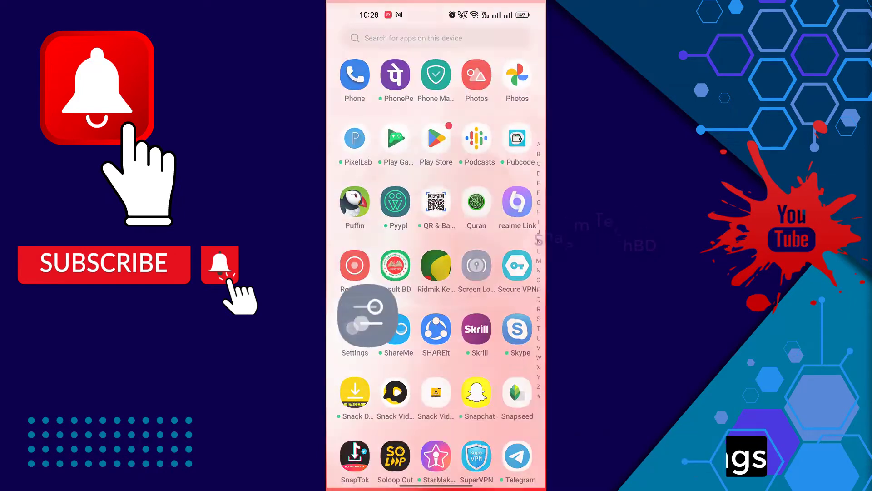
# Step: Reach Creator Studio's App info page from the installed apps list
pyautogui.click(354, 321)
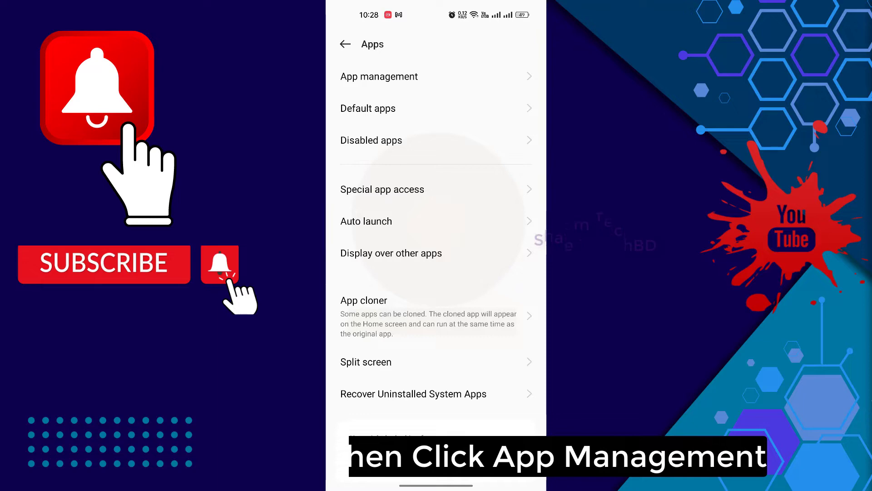
pyautogui.click(379, 77)
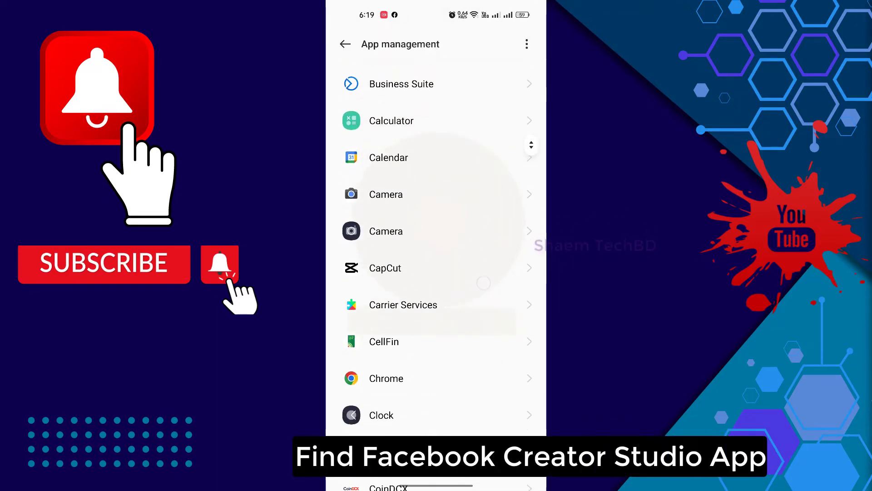
pyautogui.scroll(-3)
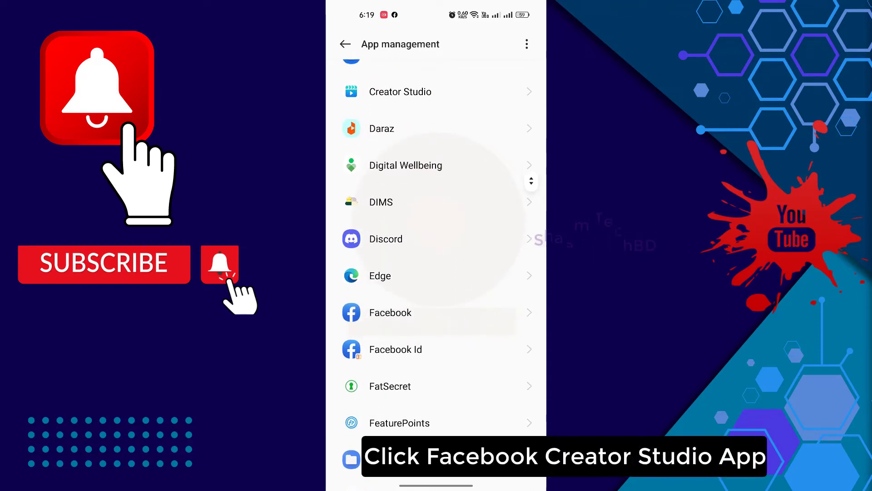
pyautogui.click(401, 91)
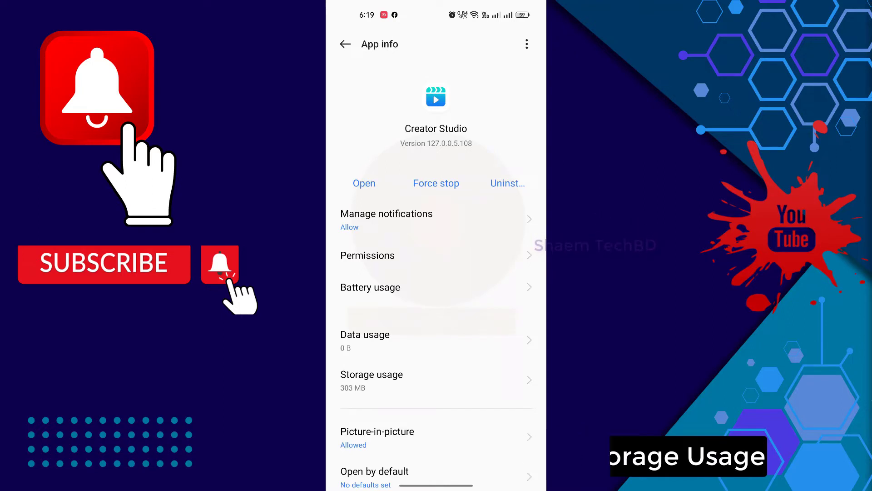
# Step: Clear Creator Studio's app data from its storage usage page and confirm deletion
pyautogui.click(370, 374)
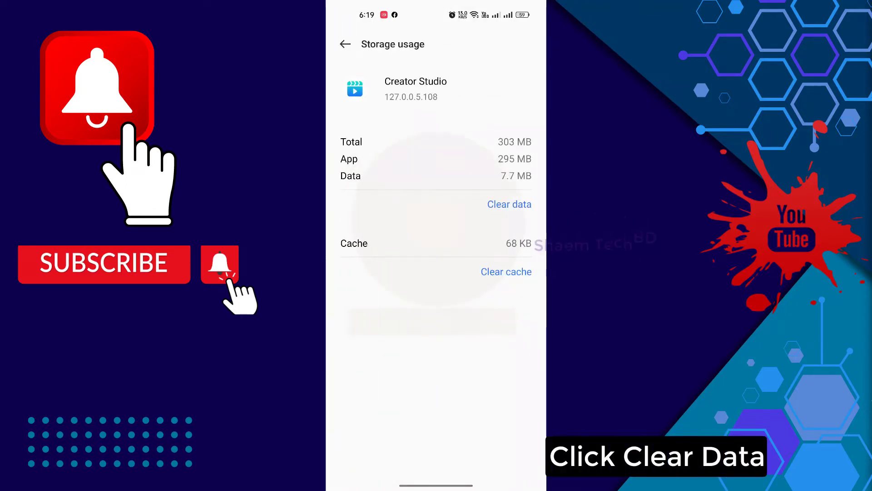
pyautogui.click(509, 205)
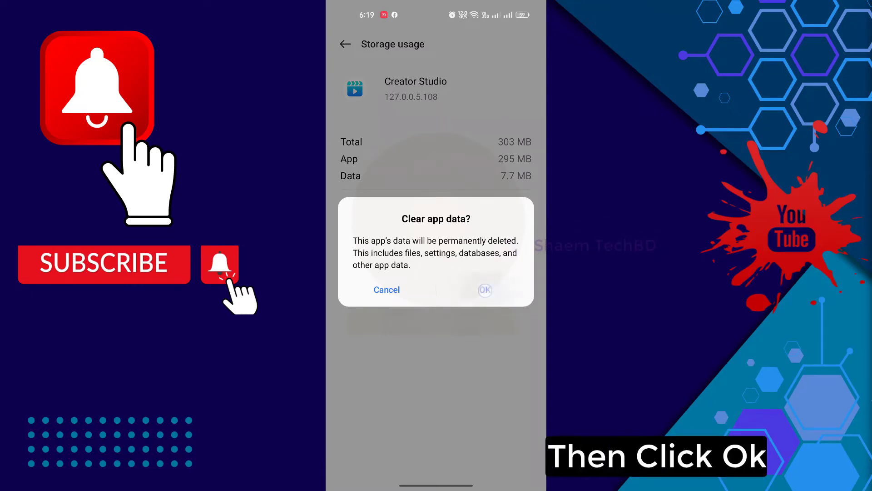
pyautogui.click(484, 290)
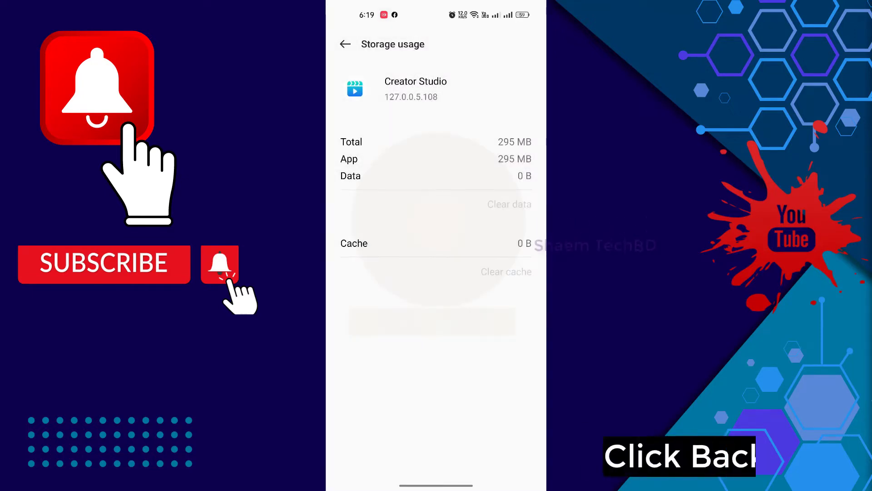
pyautogui.click(345, 44)
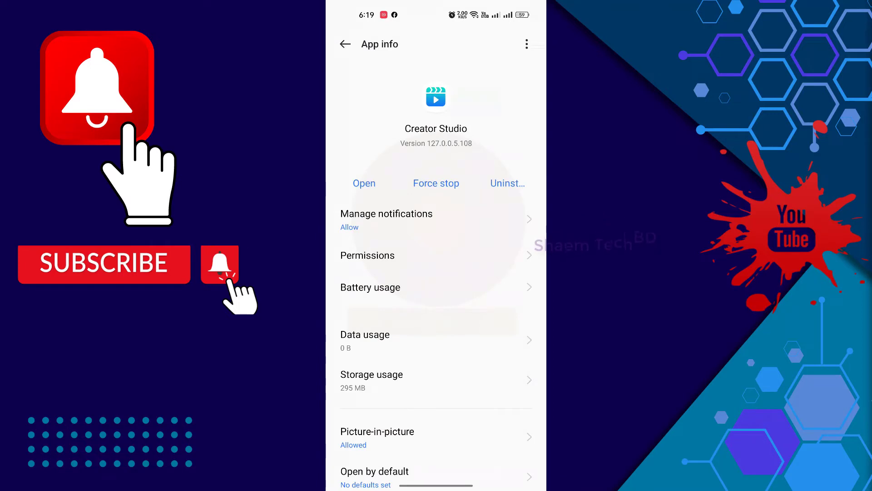
# Step: Force-stop Creator Studio, confirm, and return to the app list
pyautogui.click(436, 183)
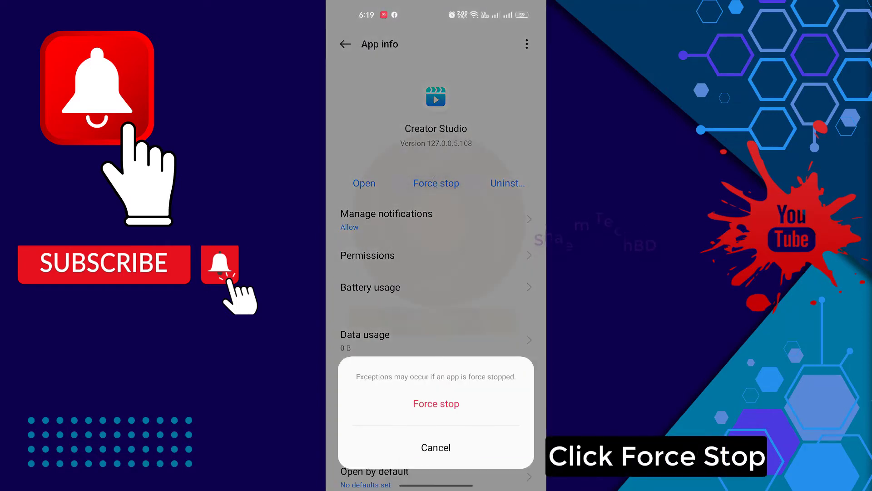
pyautogui.click(436, 403)
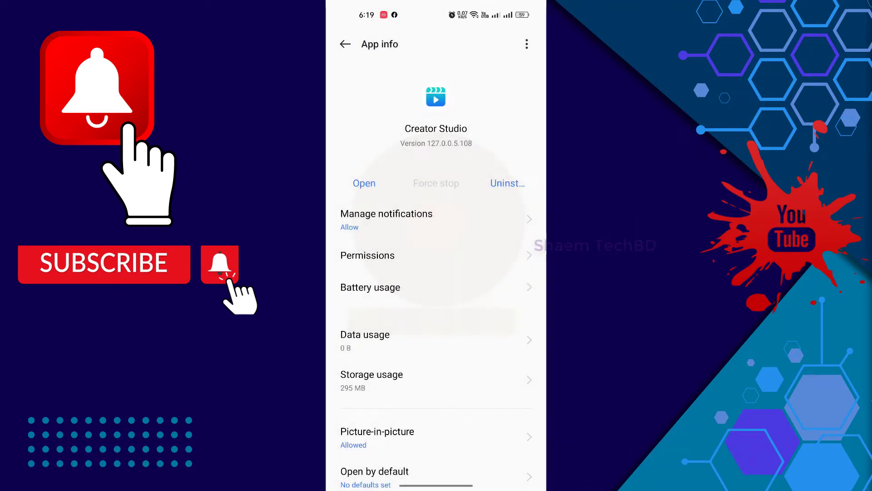
pyautogui.click(346, 43)
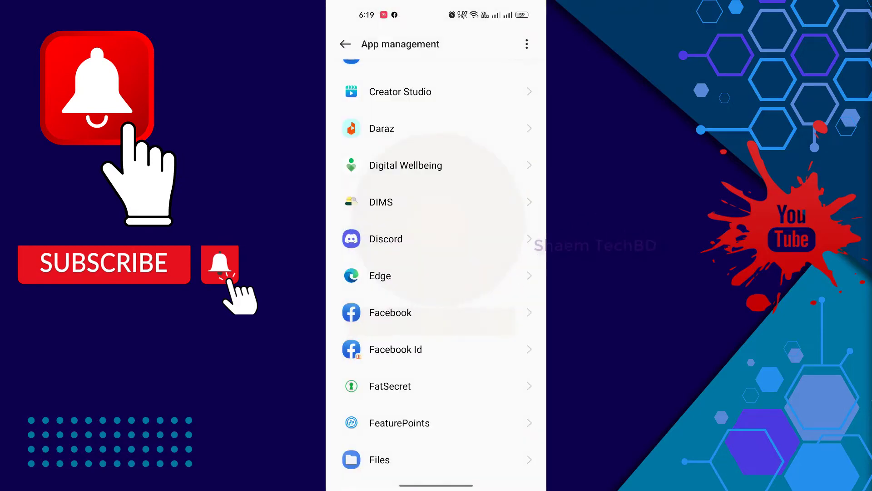
pyautogui.click(345, 44)
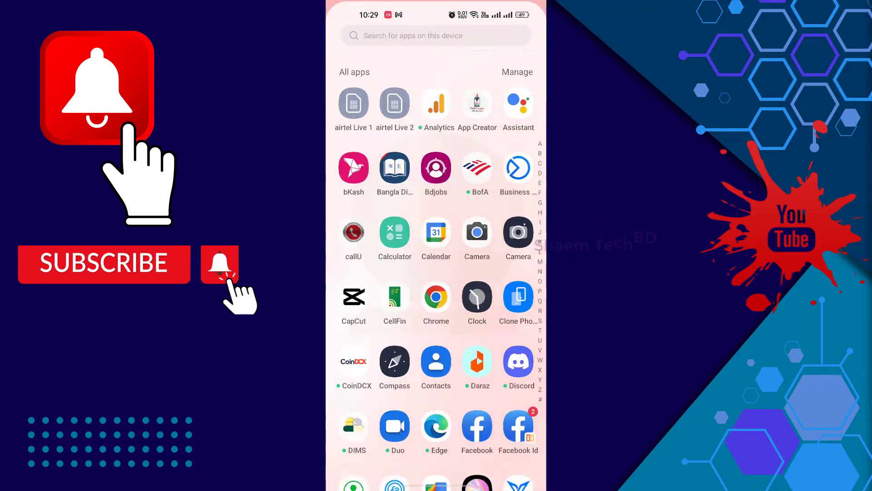
# Step: Reach the Storage details via Settings > About device
pyautogui.scroll(-3)
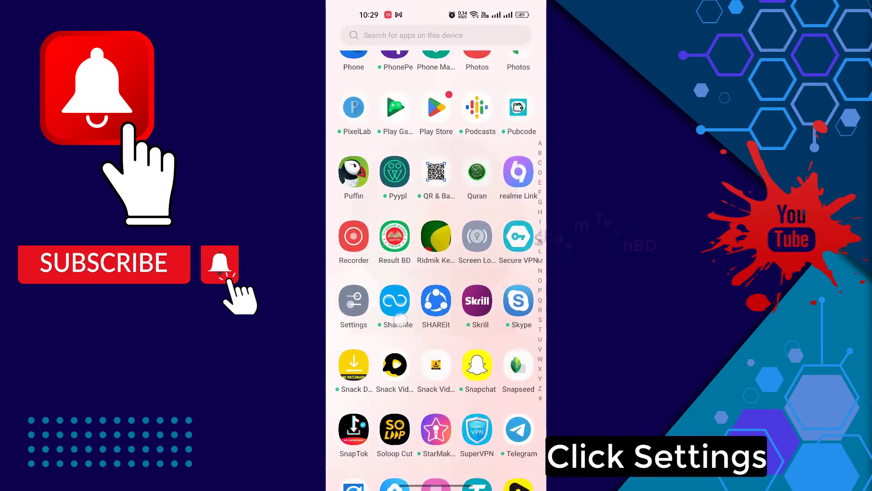
pyautogui.click(353, 301)
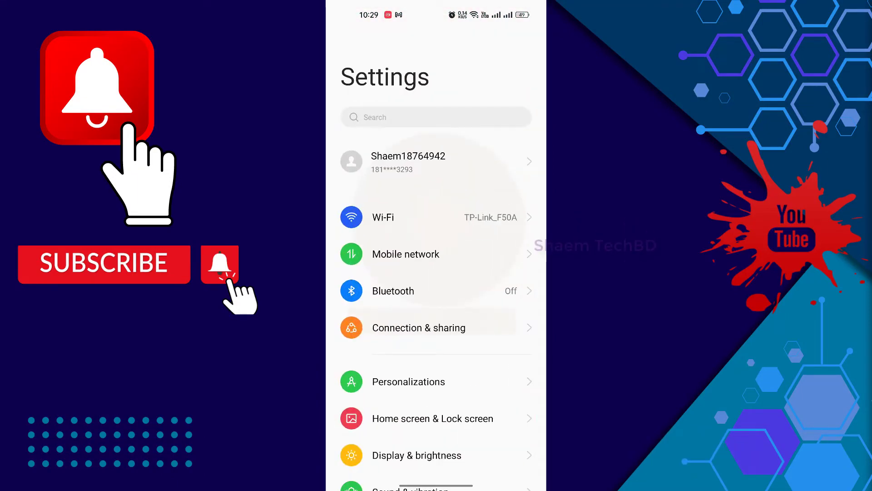
pyautogui.scroll(-3)
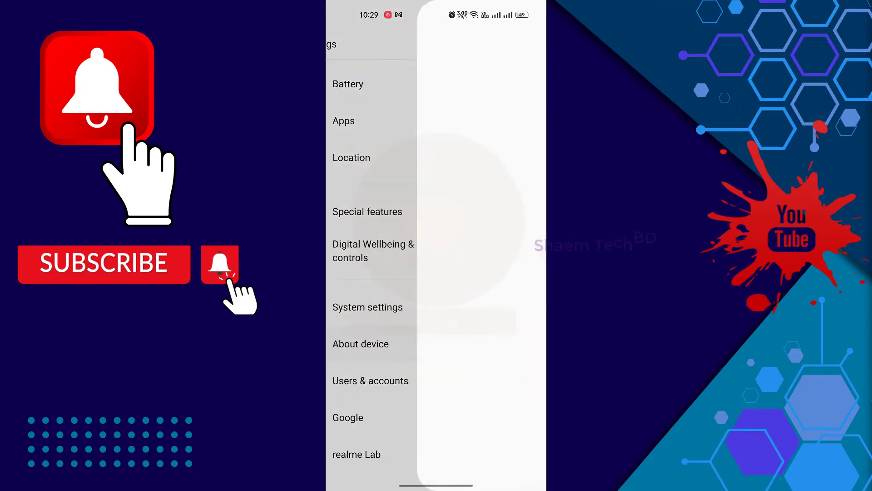
pyautogui.click(361, 344)
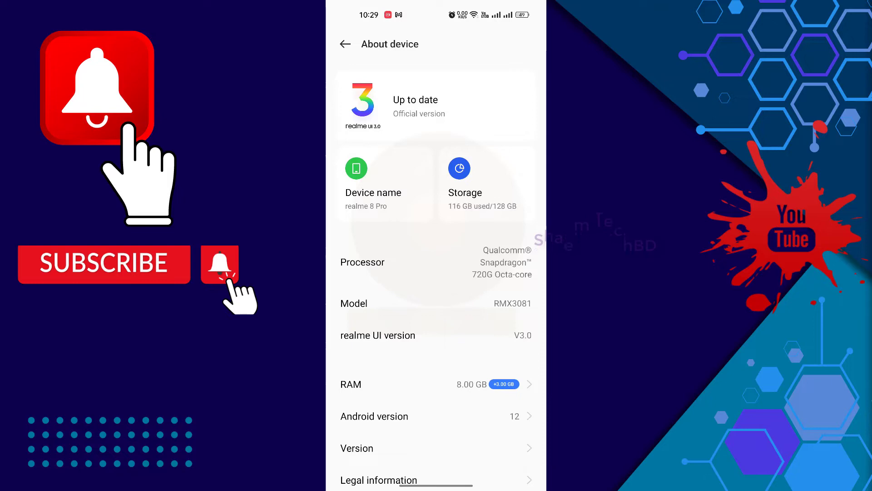
pyautogui.click(459, 178)
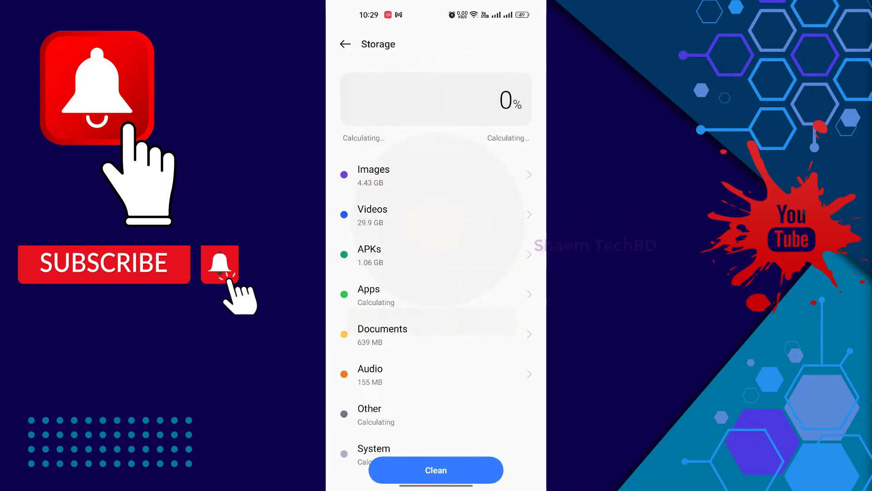
# Step: Run the storage clean-up removing the 288 MB of junk
pyautogui.click(435, 470)
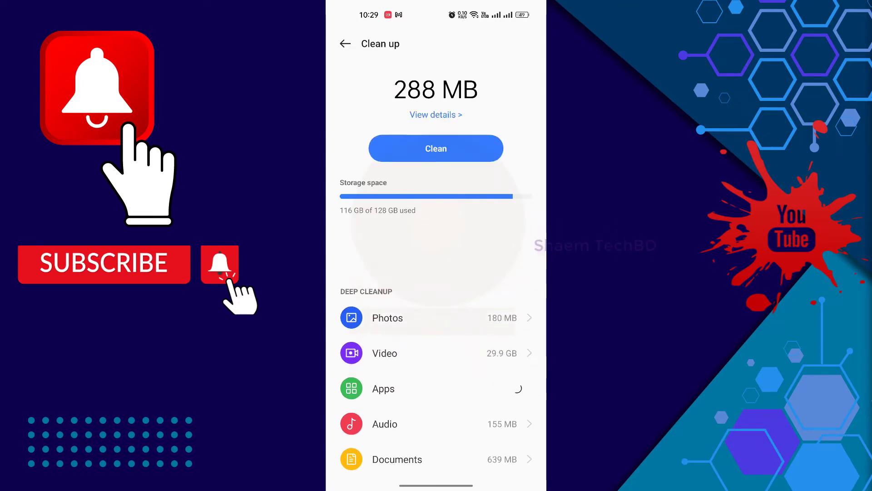
pyautogui.click(435, 148)
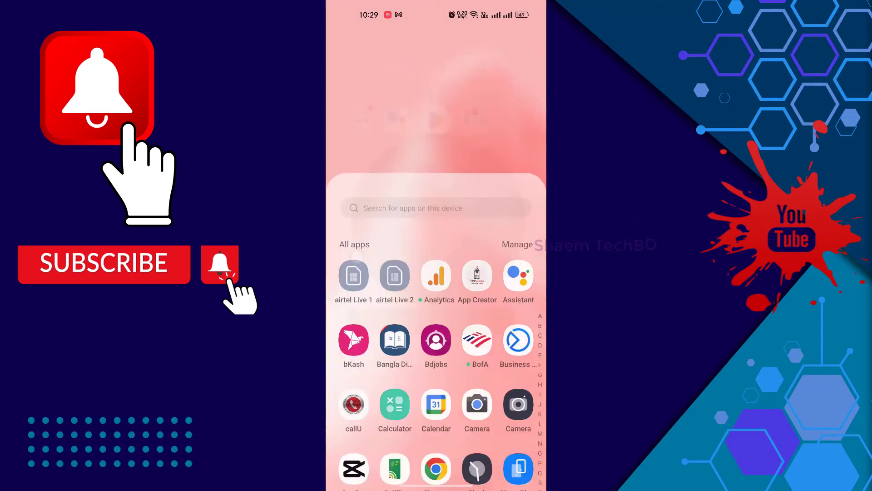
# Step: Search settings for 'stor', open Storage (115 GB of 128 GB used) and start Clean
pyautogui.scroll(-3)
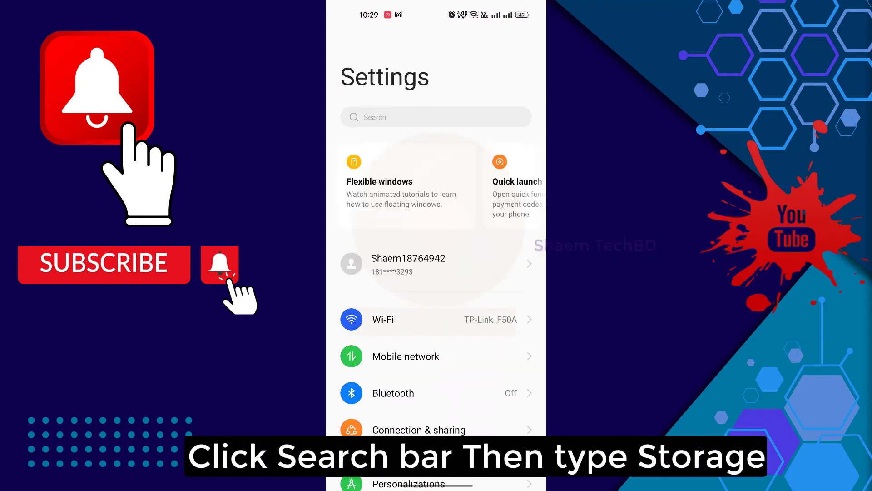
pyautogui.click(435, 117)
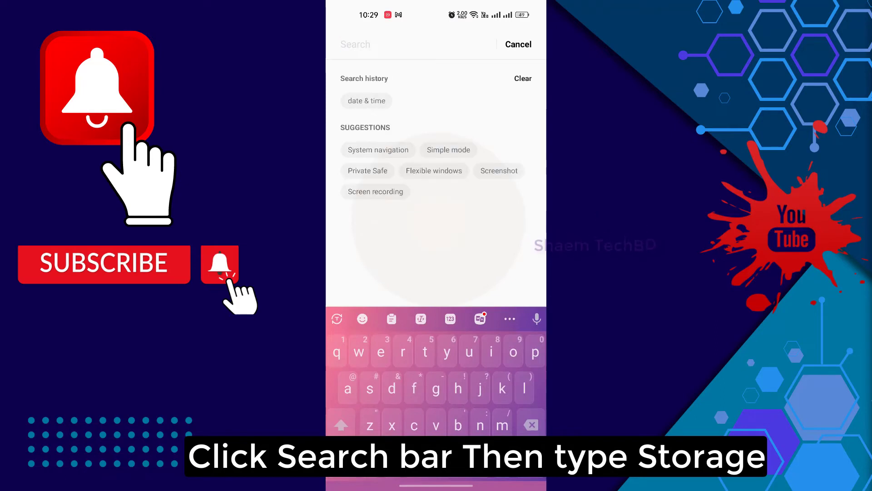
pyautogui.write('stor')
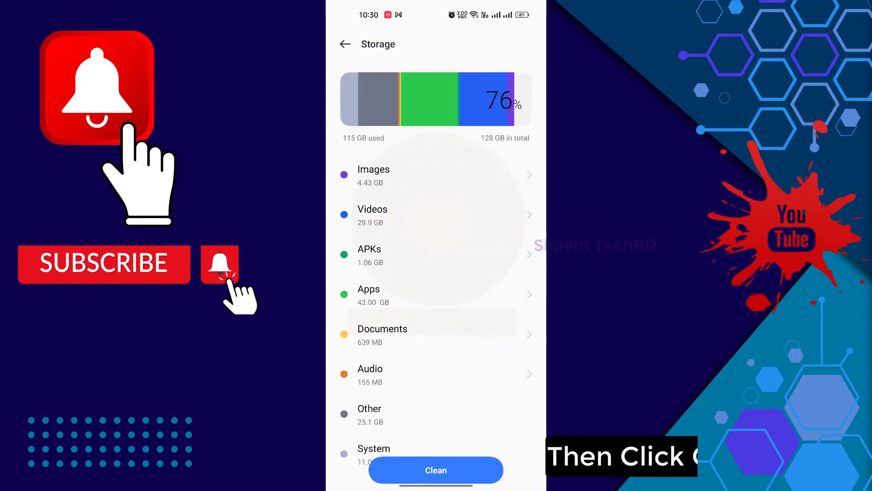
pyautogui.click(436, 470)
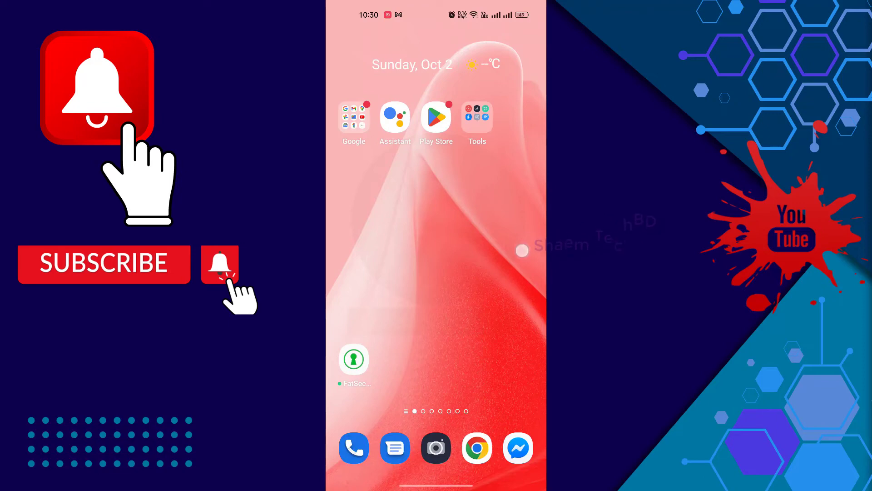
# Step: Search Play Store for 'facebook creator studio' and open Meta's Creator Studio listing
pyautogui.click(436, 117)
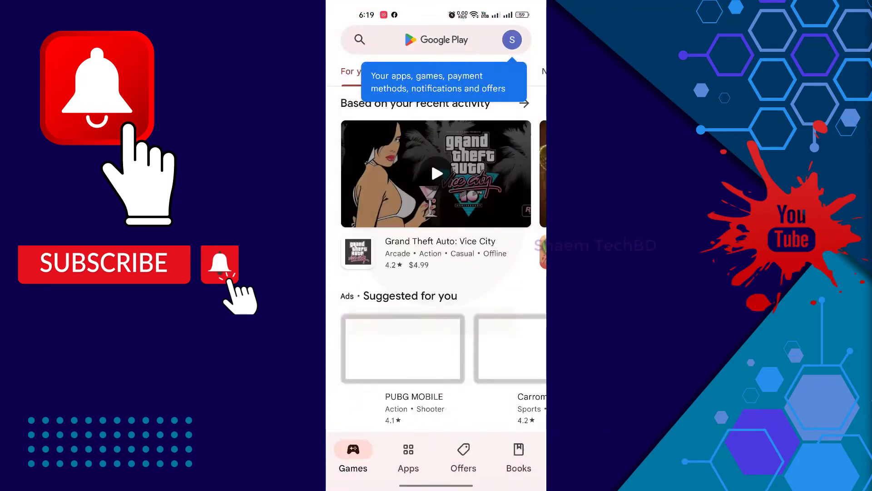
pyautogui.write('g')
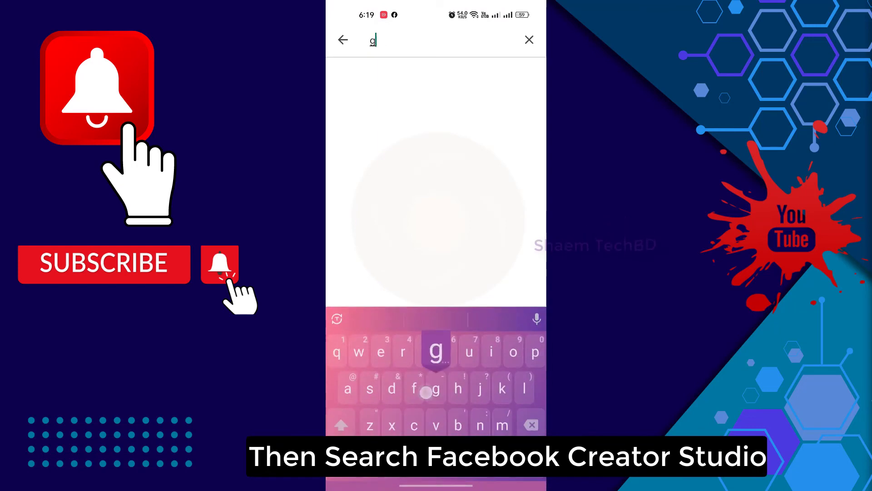
pyautogui.write('aceb')
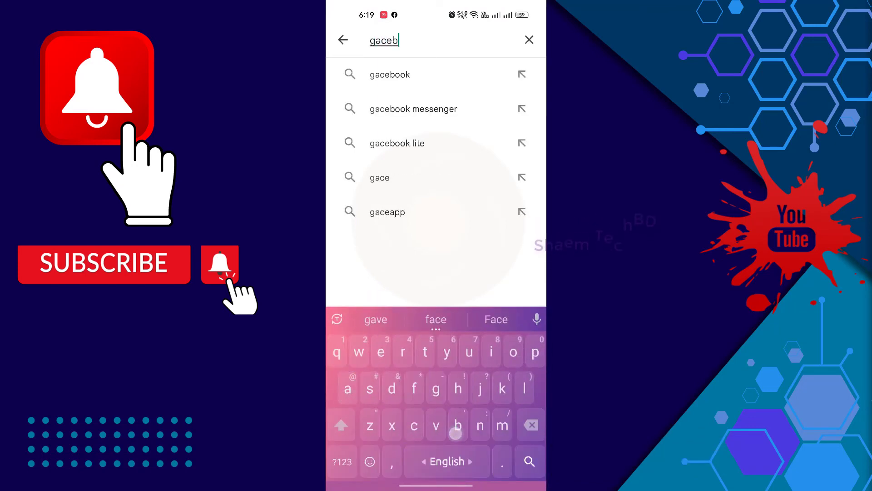
pyautogui.write('facebook cre')
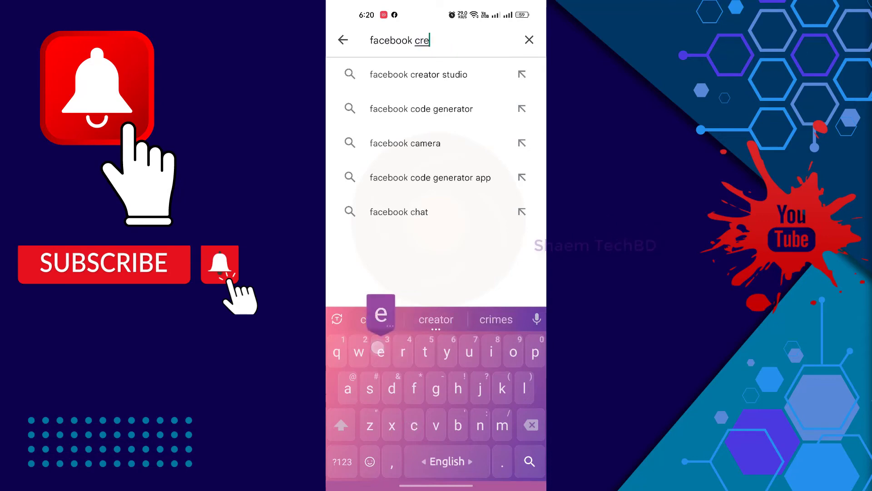
pyautogui.click(418, 74)
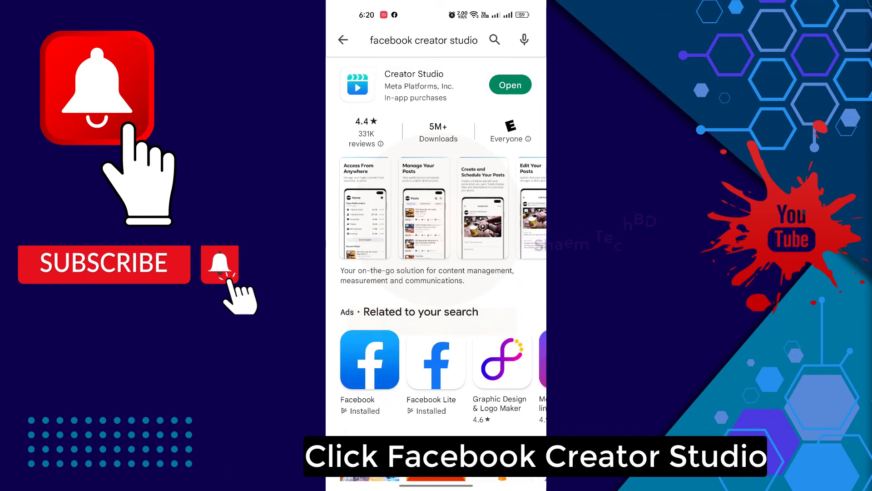
pyautogui.click(415, 85)
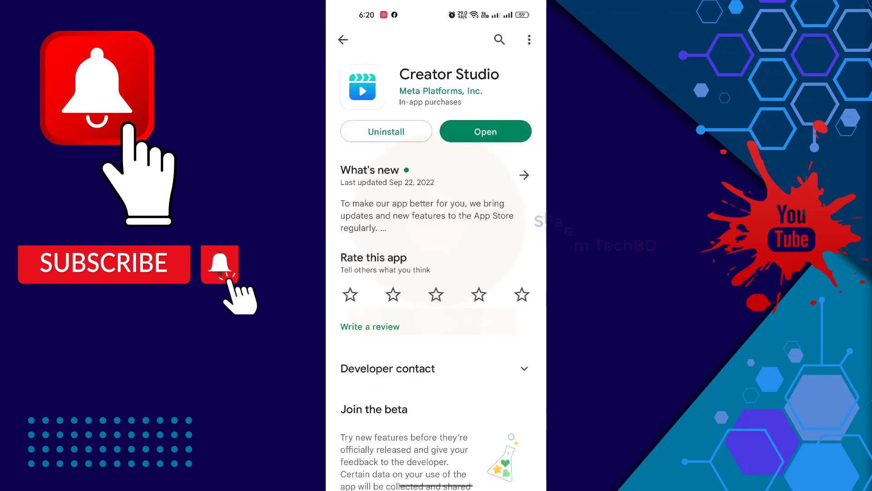